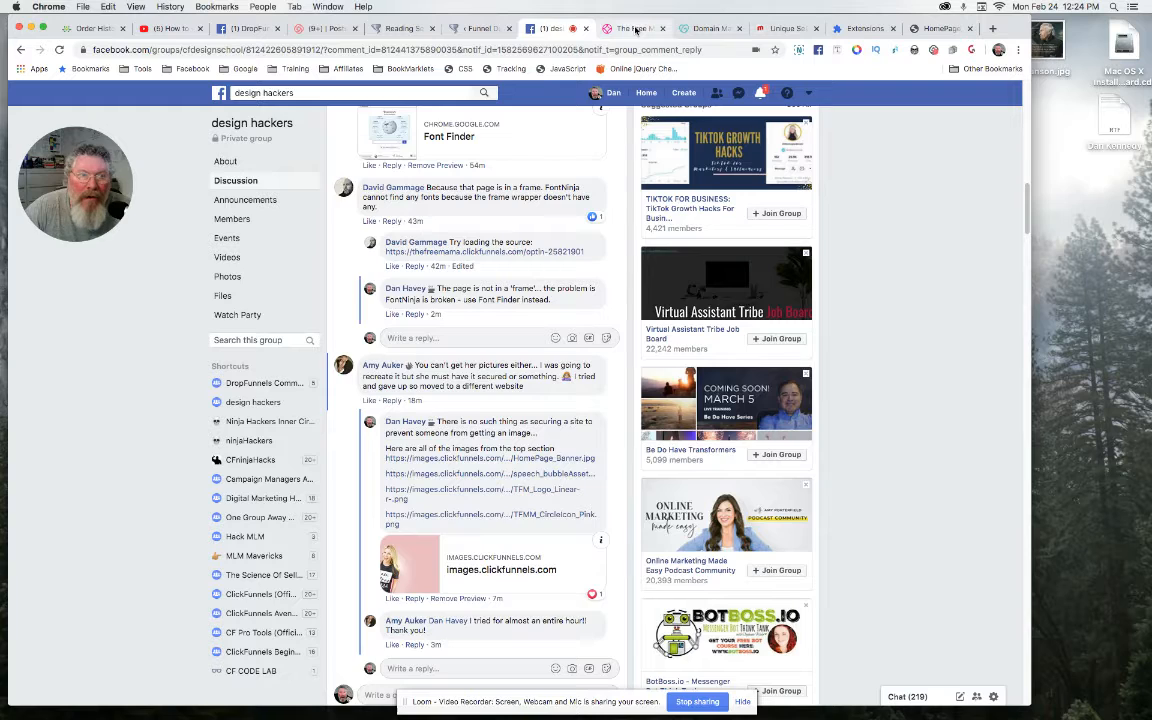
- Copy the speech bubble image's address from the Free Mama homepage
click(632, 28)
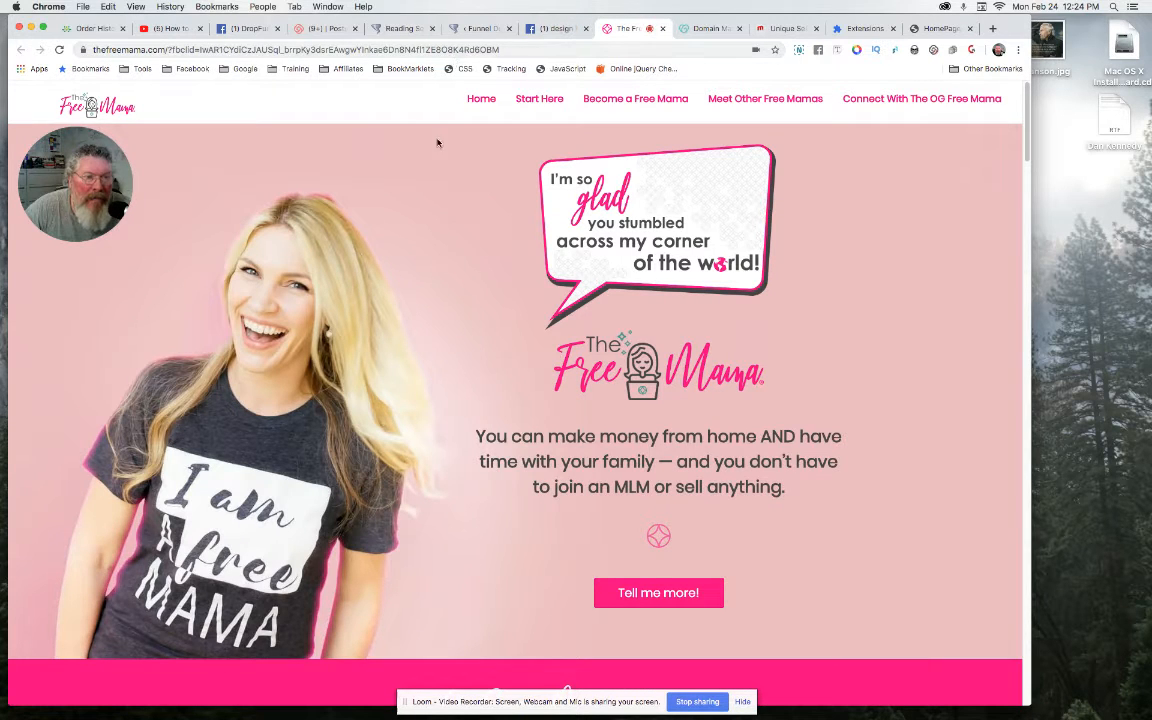
mouse_move(550, 202)
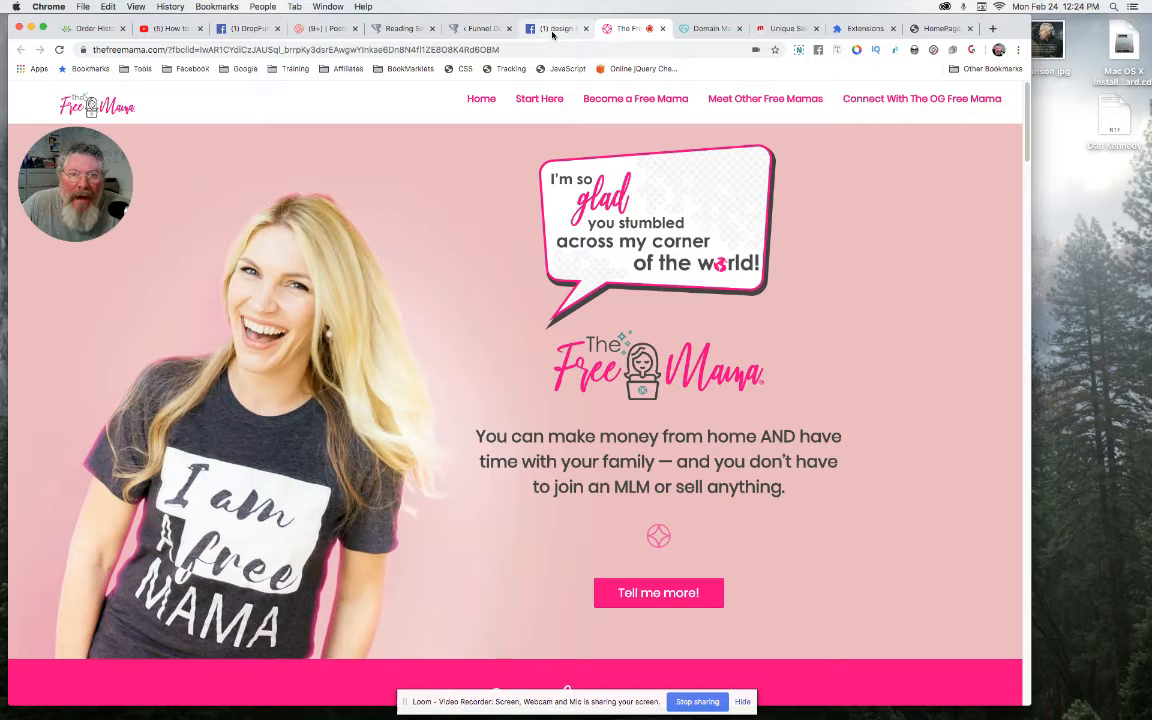
mouse_move(556, 28)
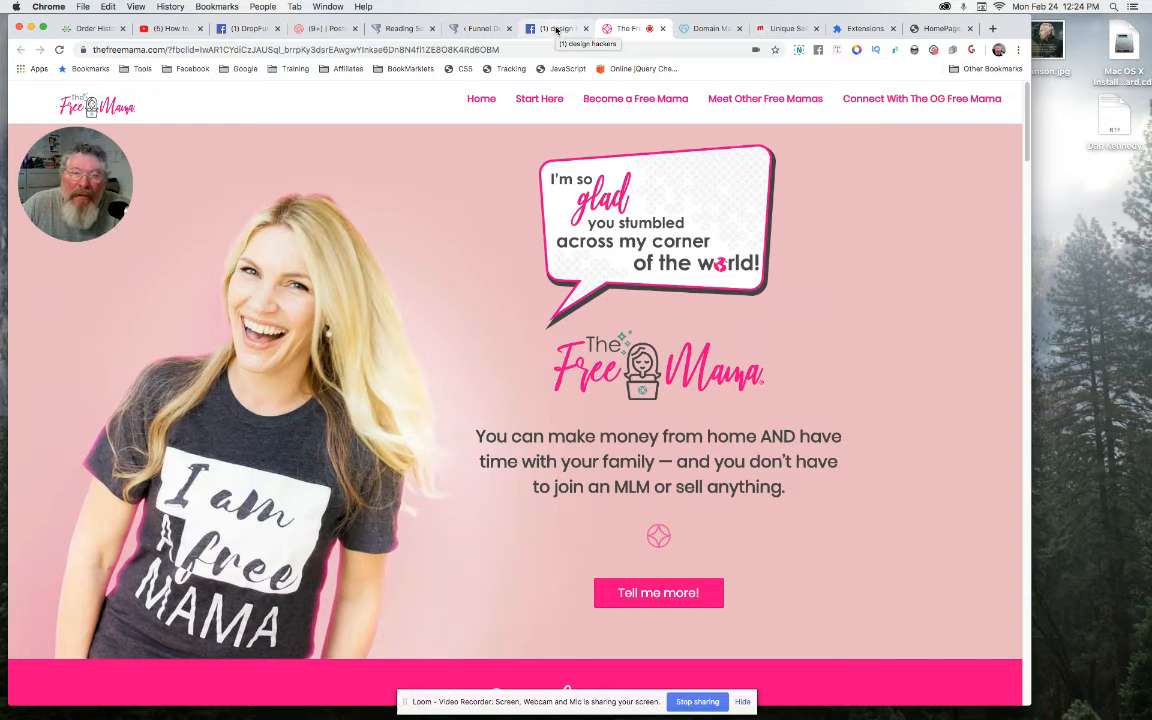
right_click(658, 230)
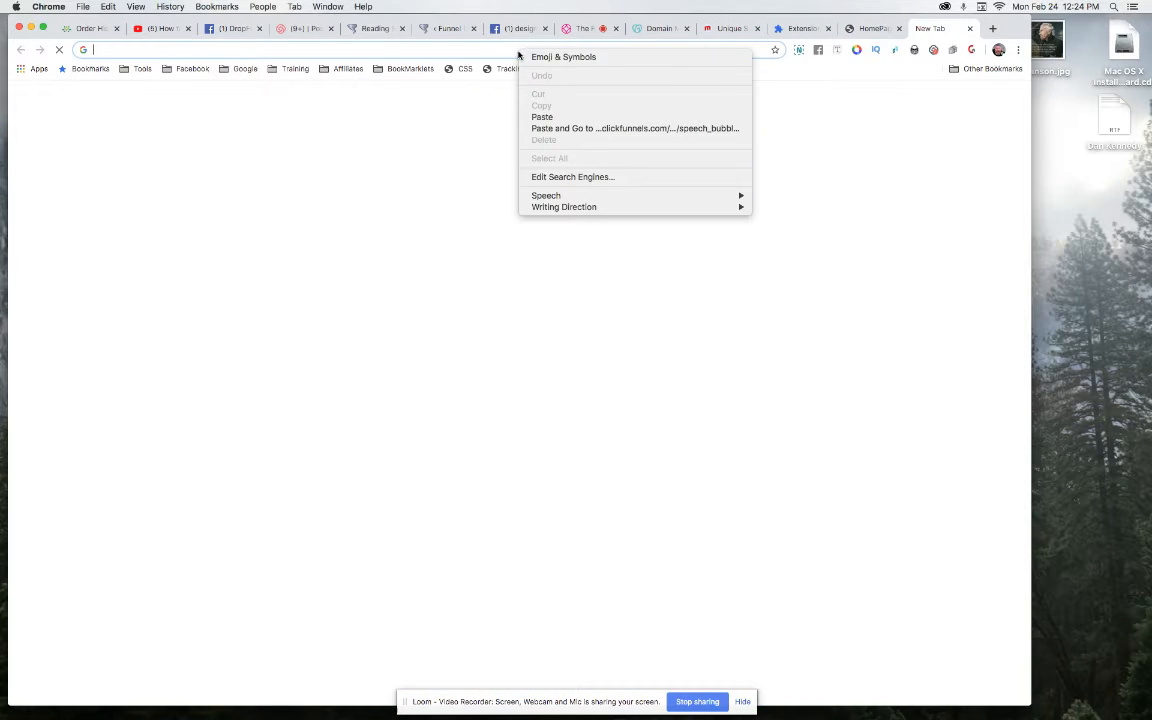
- Load the speech bubble address, then open the Free Mama logo in its own tab and save it to the desktop
click(636, 128)
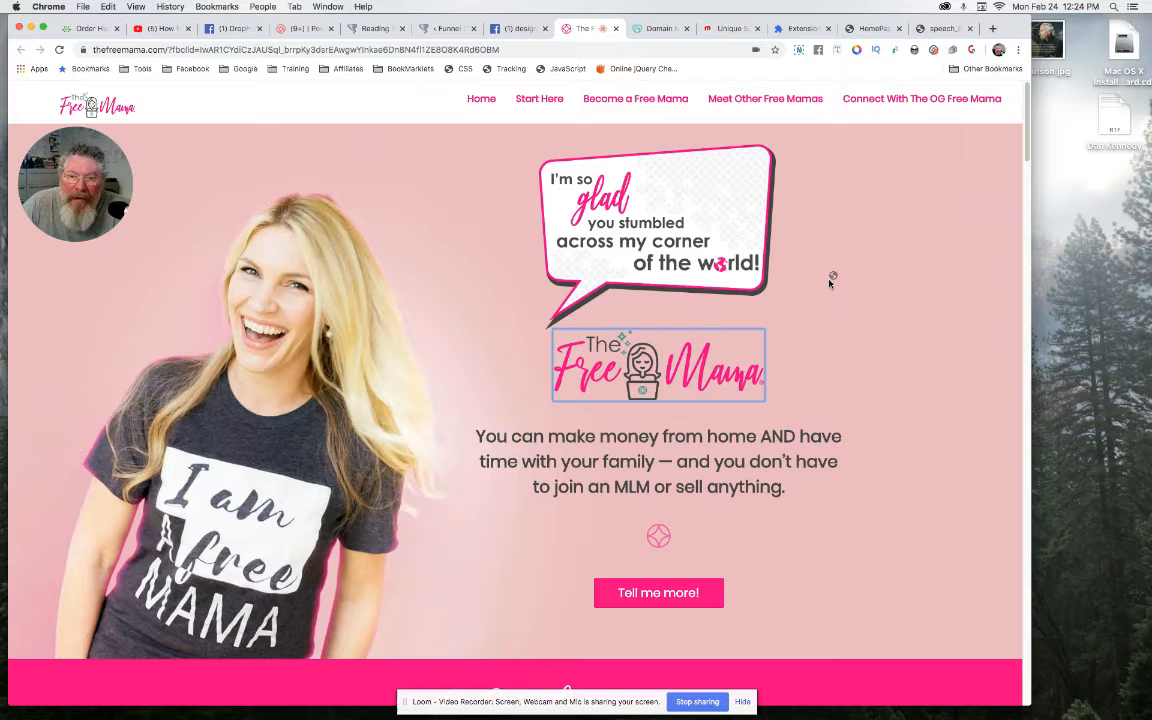
right_click(658, 364)
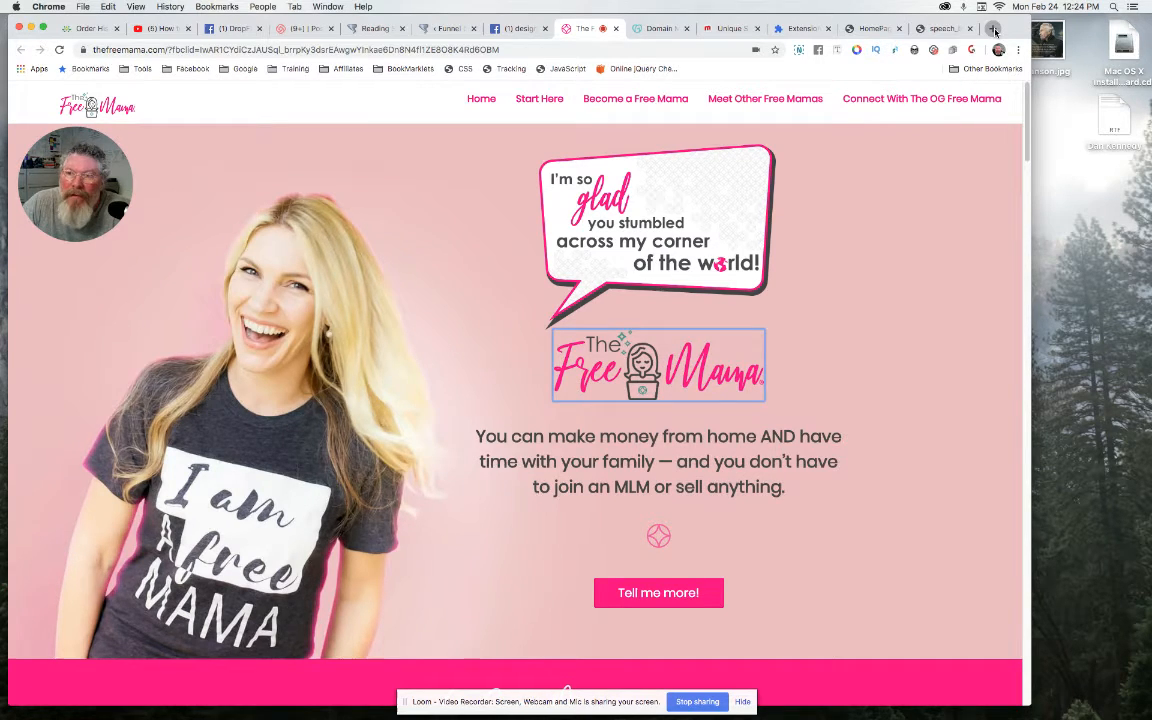
click(992, 28)
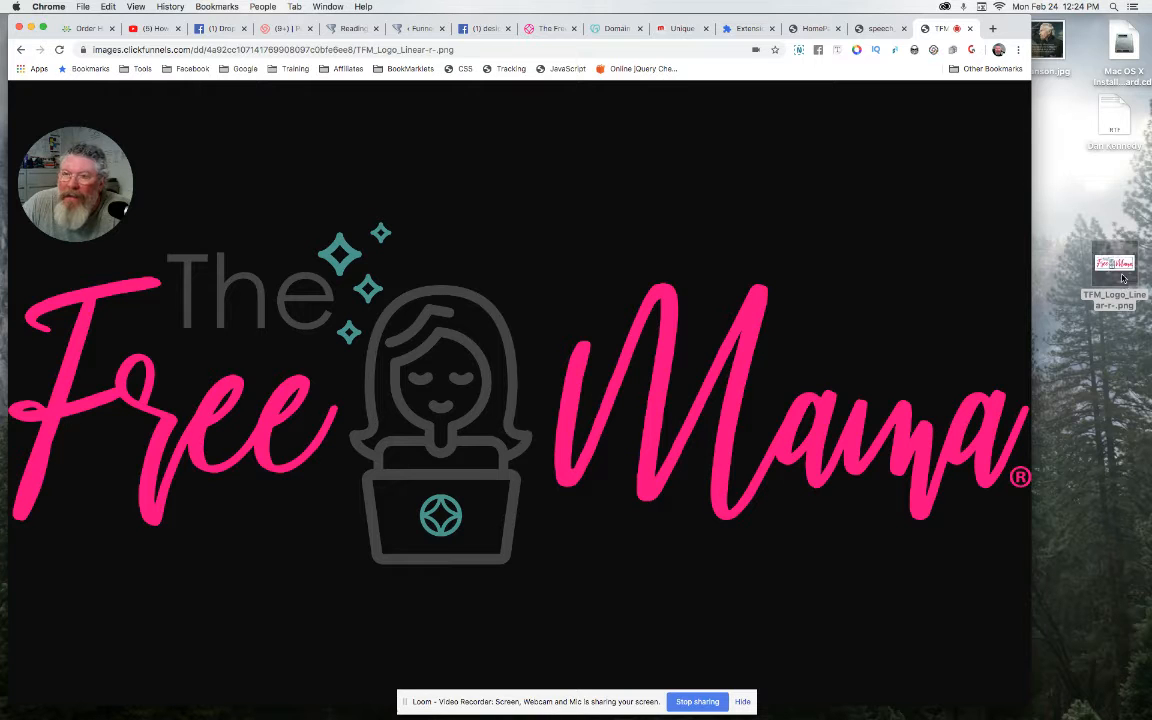
- Save the speech bubble image to the desktop and return to the Free Mama homepage
click(878, 28)
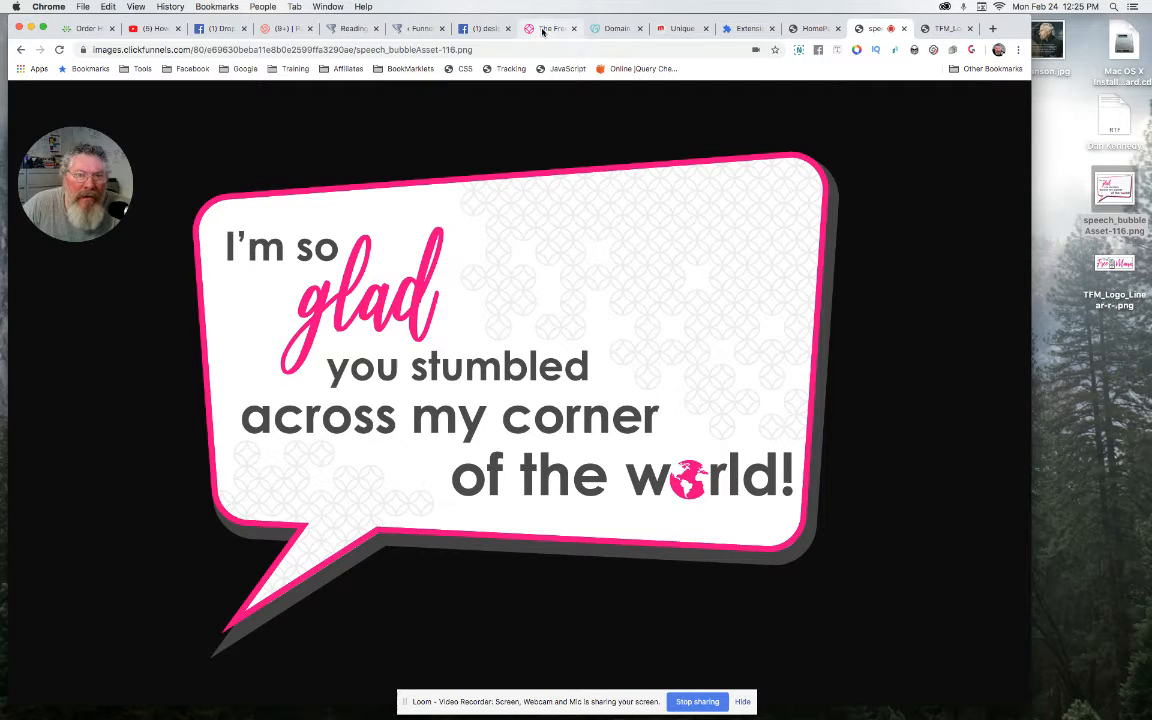
click(550, 28)
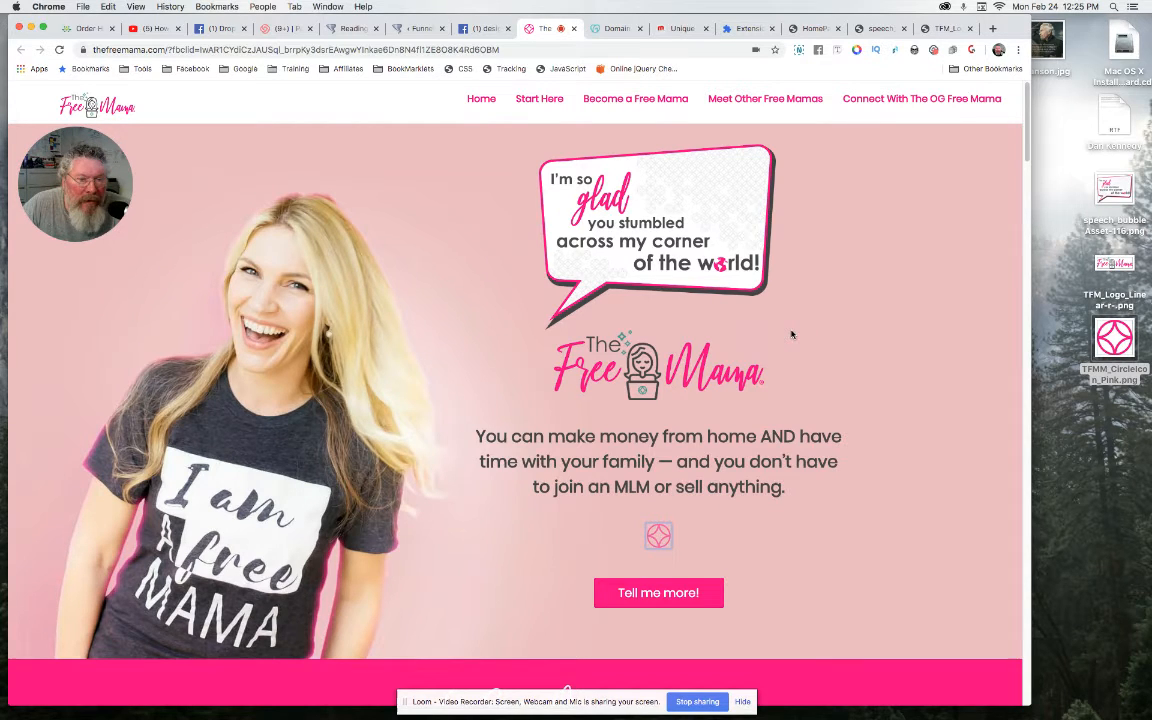
mouse_move(116, 114)
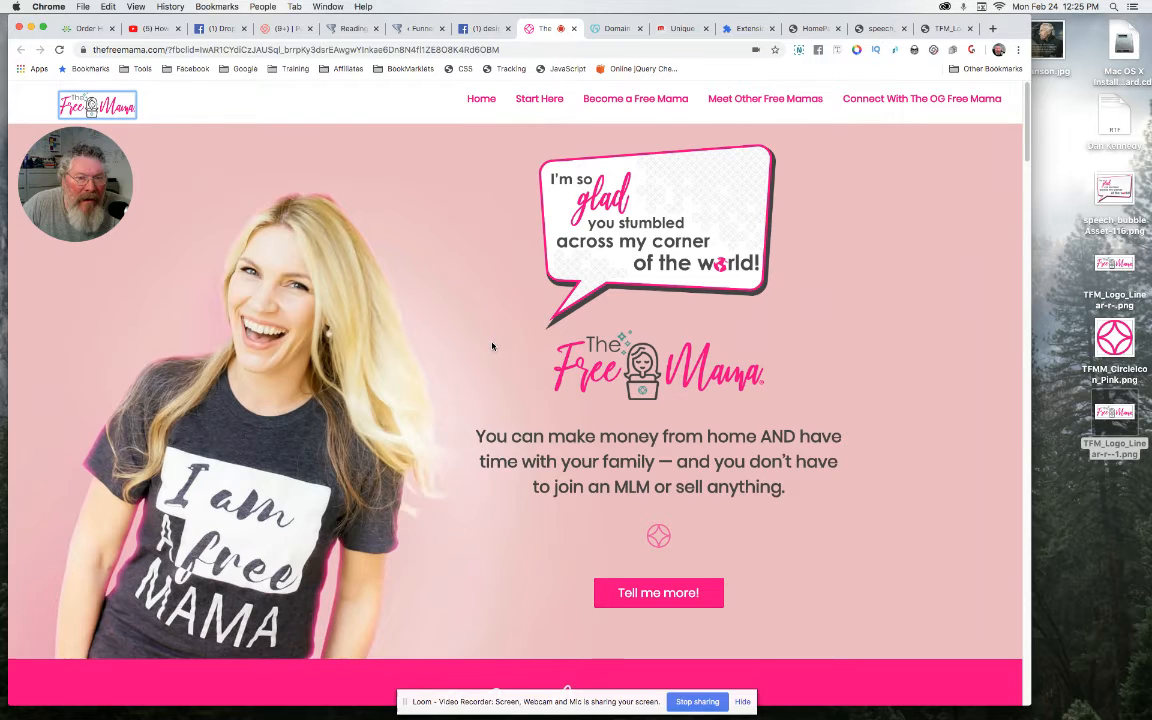
- Save the As Seen On heading and media logos banner images to the desktop
scroll(down, 3)
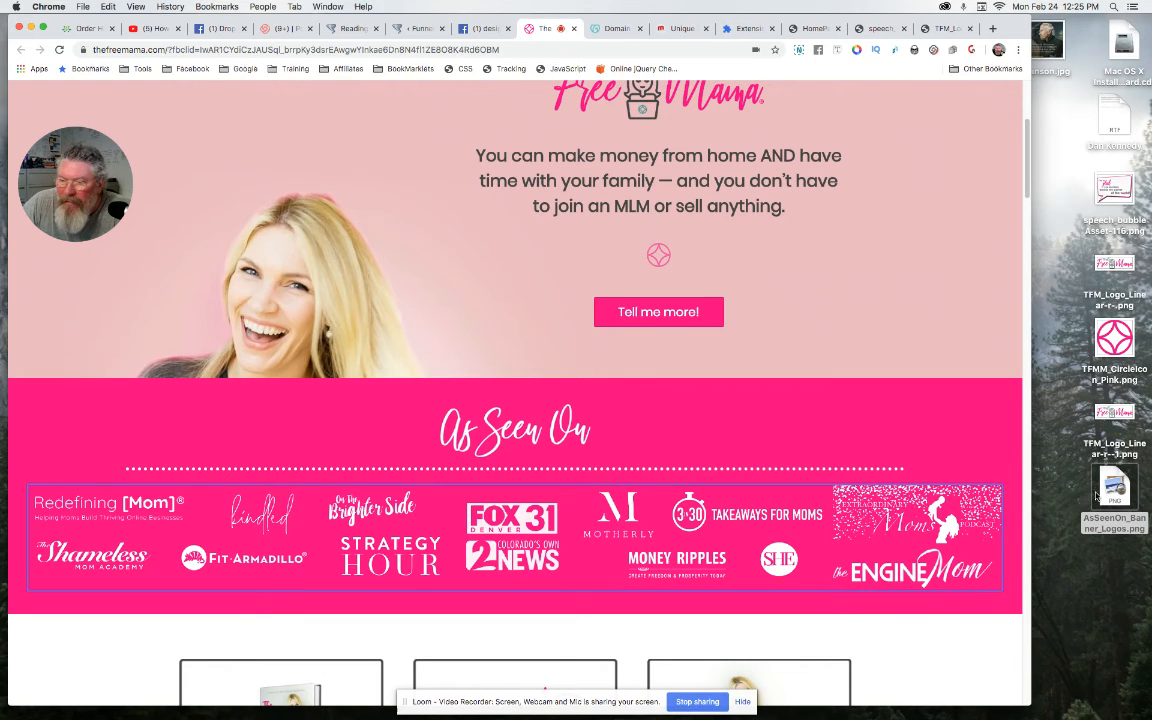
mouse_move(940, 418)
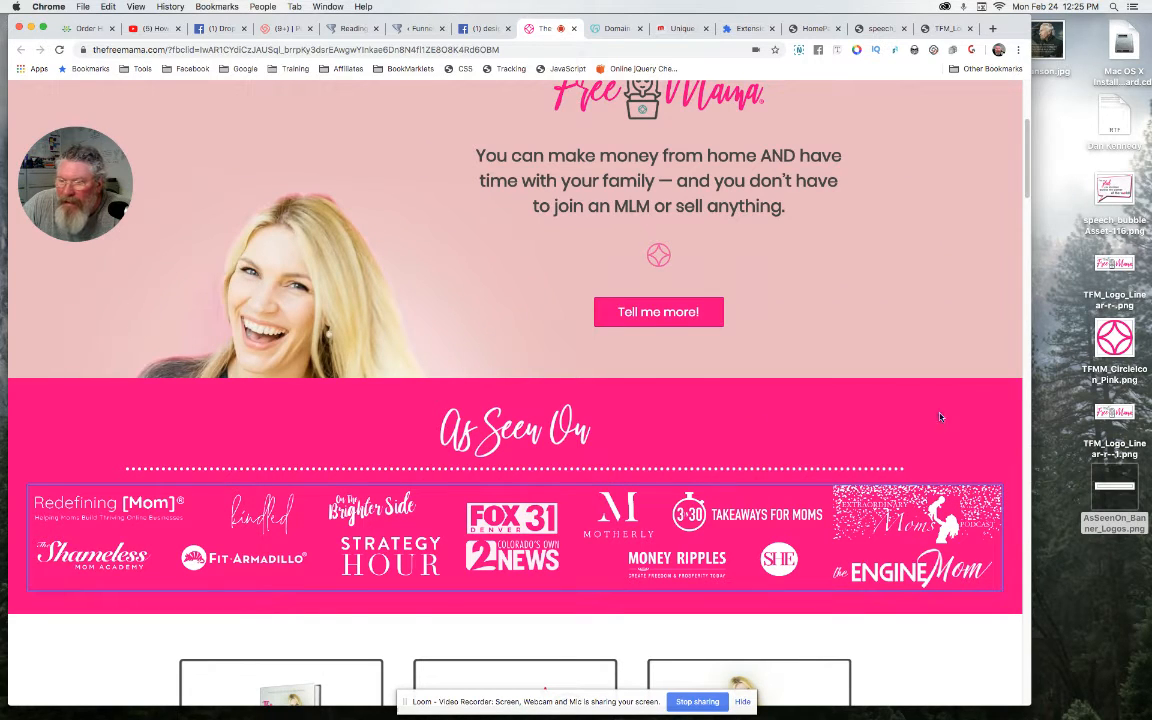
mouse_move(432, 422)
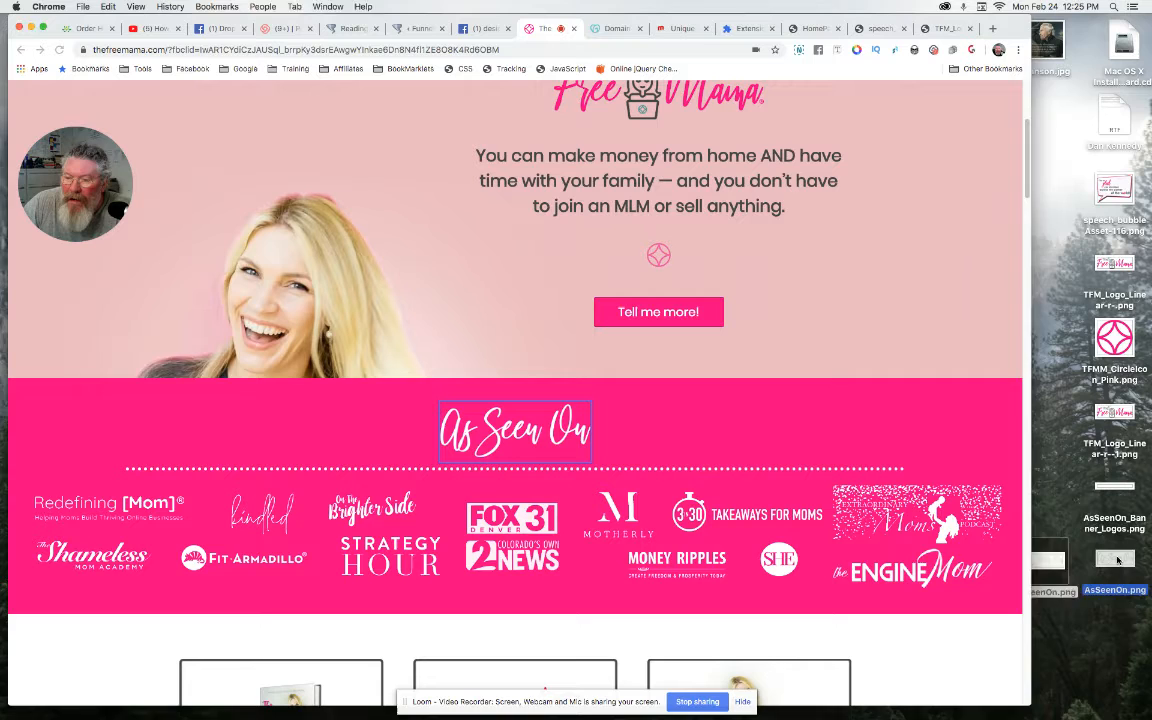
scroll(up, 3)
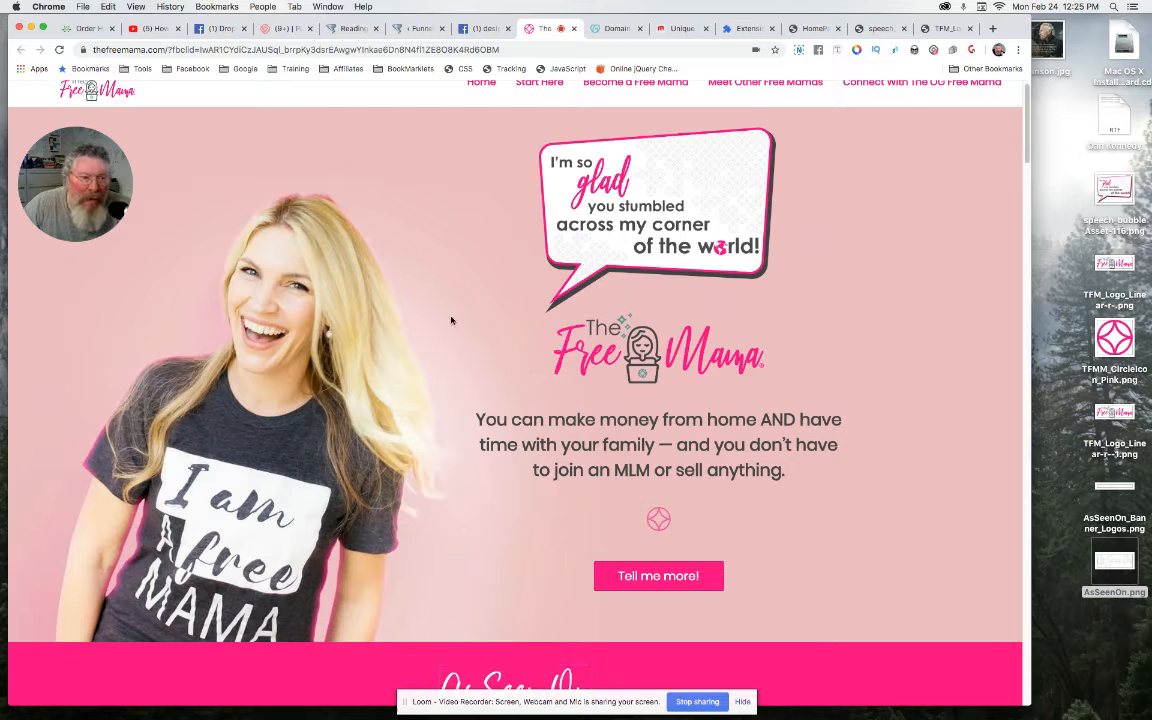
mouse_move(272, 280)
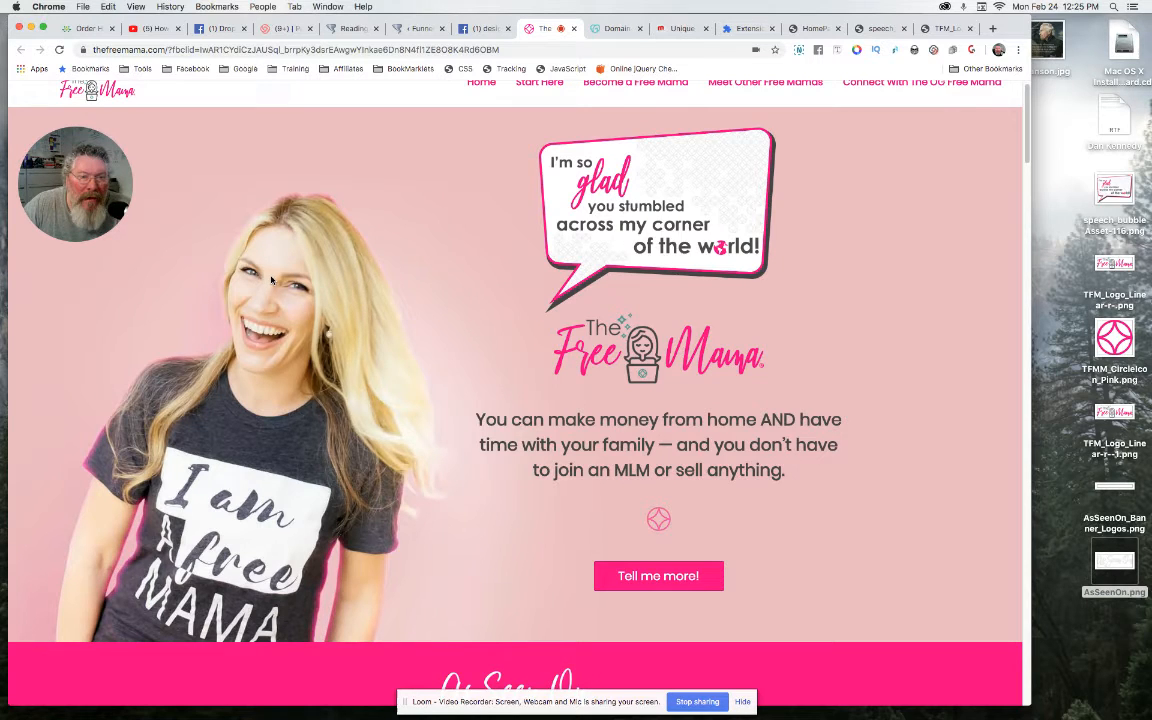
- Inspect the hero section in DevTools and copy its background-image URL from the Styles pane
right_click(270, 280)
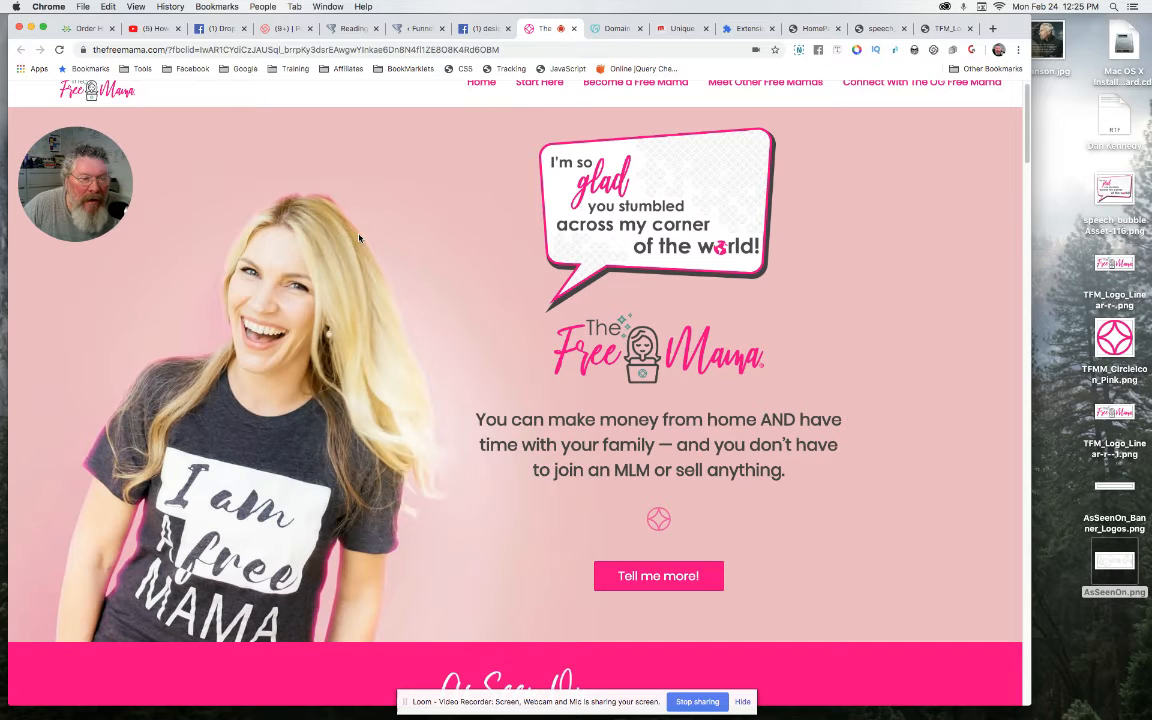
mouse_move(196, 468)
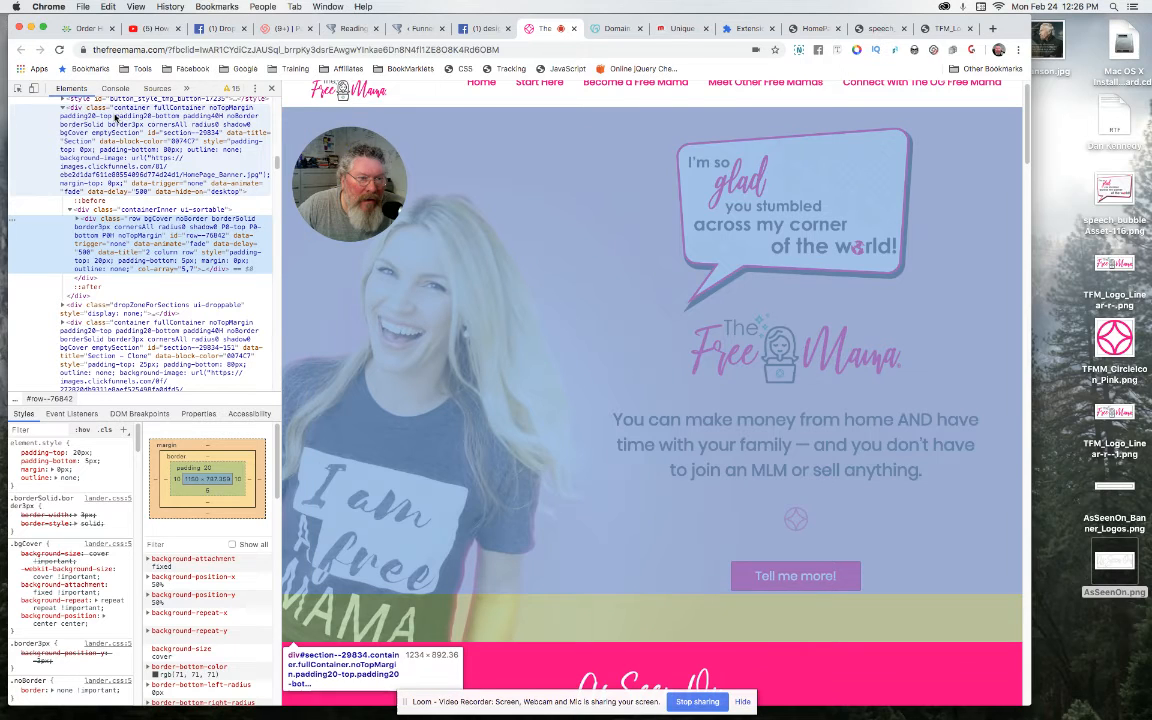
click(100, 130)
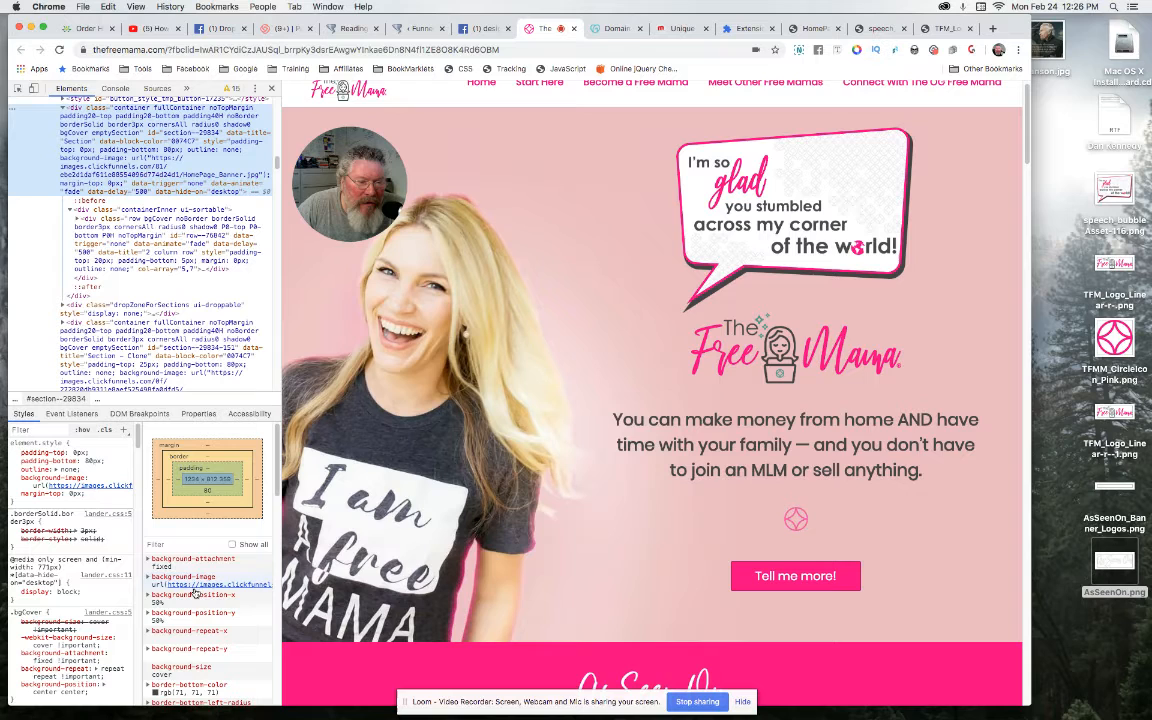
right_click(224, 584)
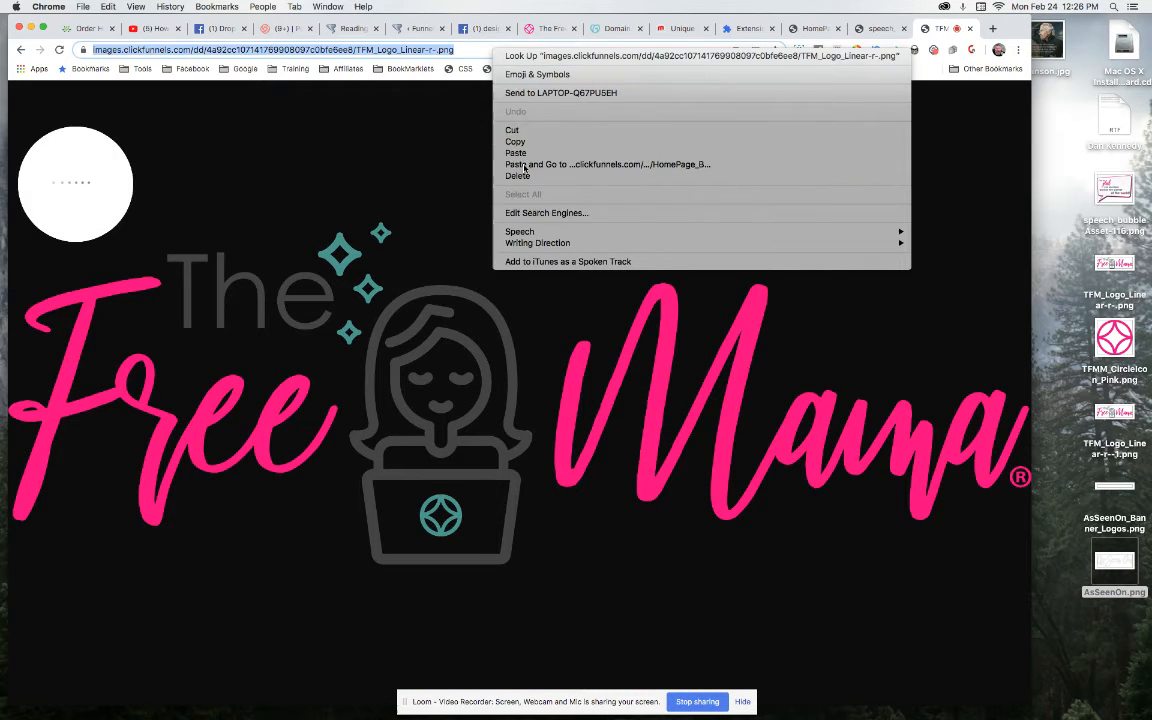
click(608, 164)
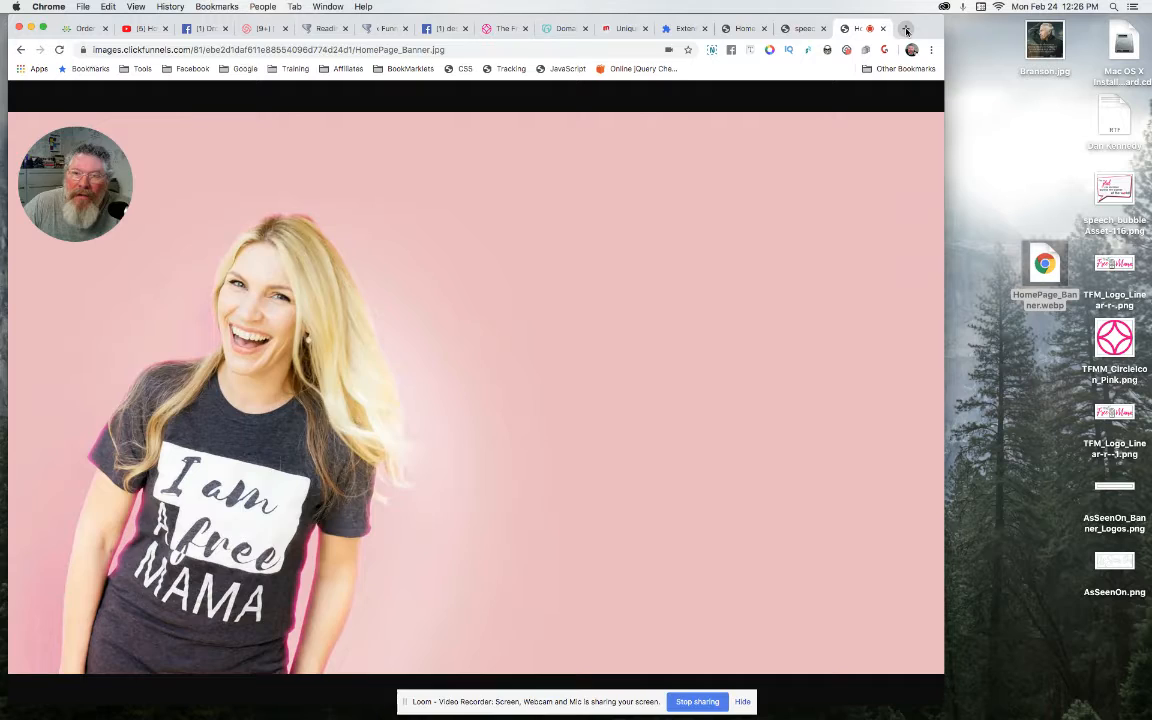
- Save the banner WebP to the desktop and open ezgif.com in a new tab
click(904, 28)
text(ezgif.com)
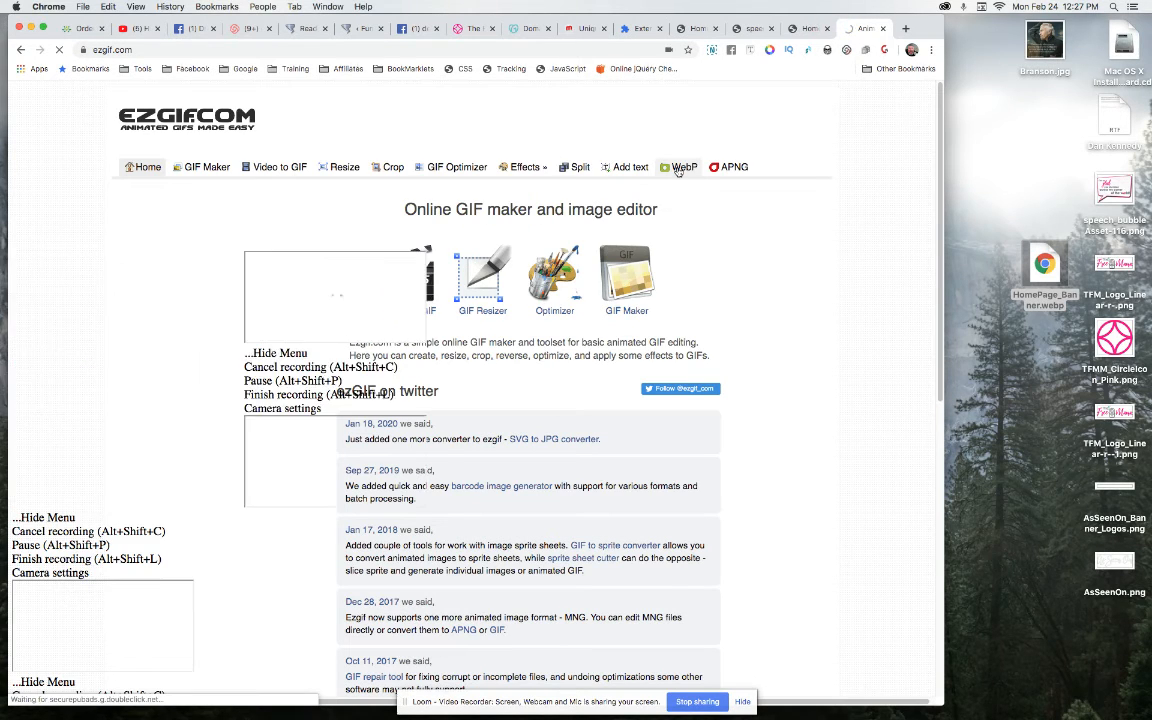
- Upload the saved HomePage banner WebP to ezgif's WebP to JPG converter and view its preview
click(684, 168)
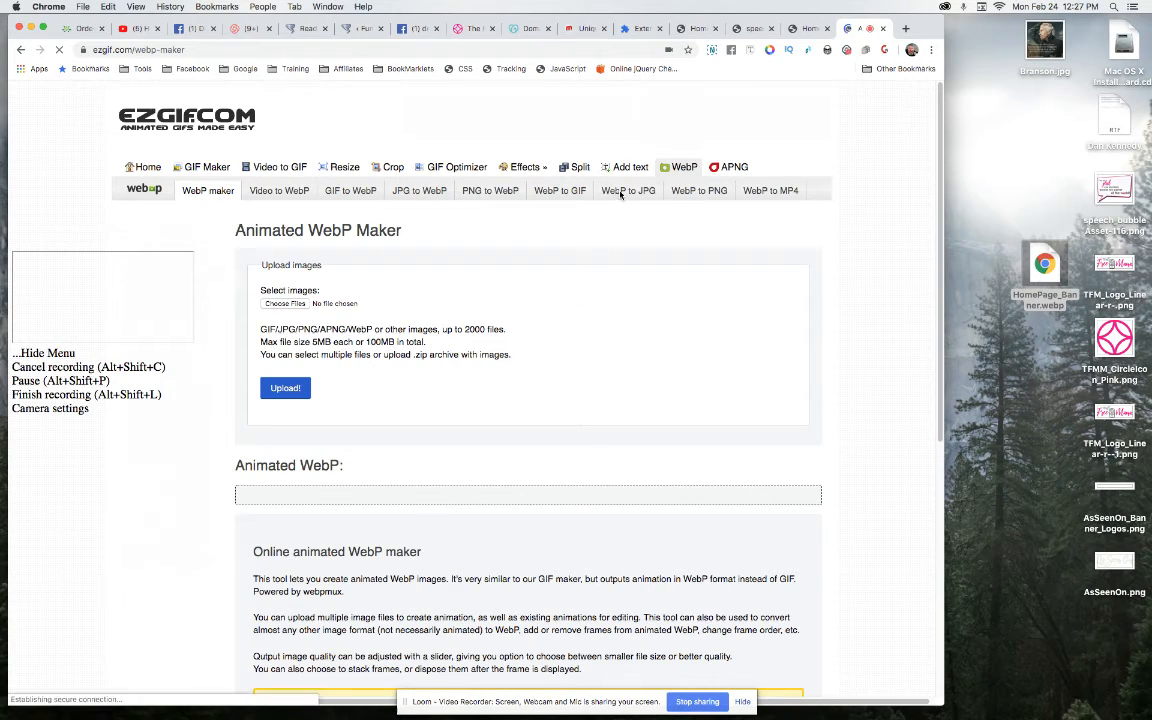
click(628, 190)
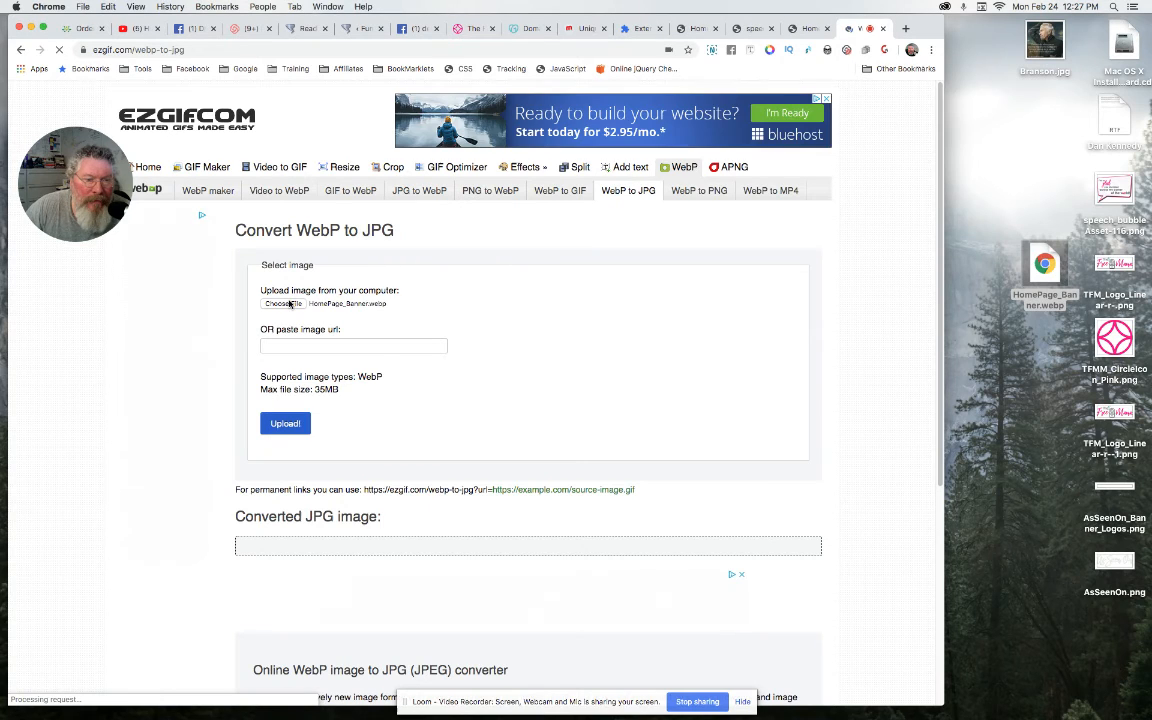
click(284, 424)
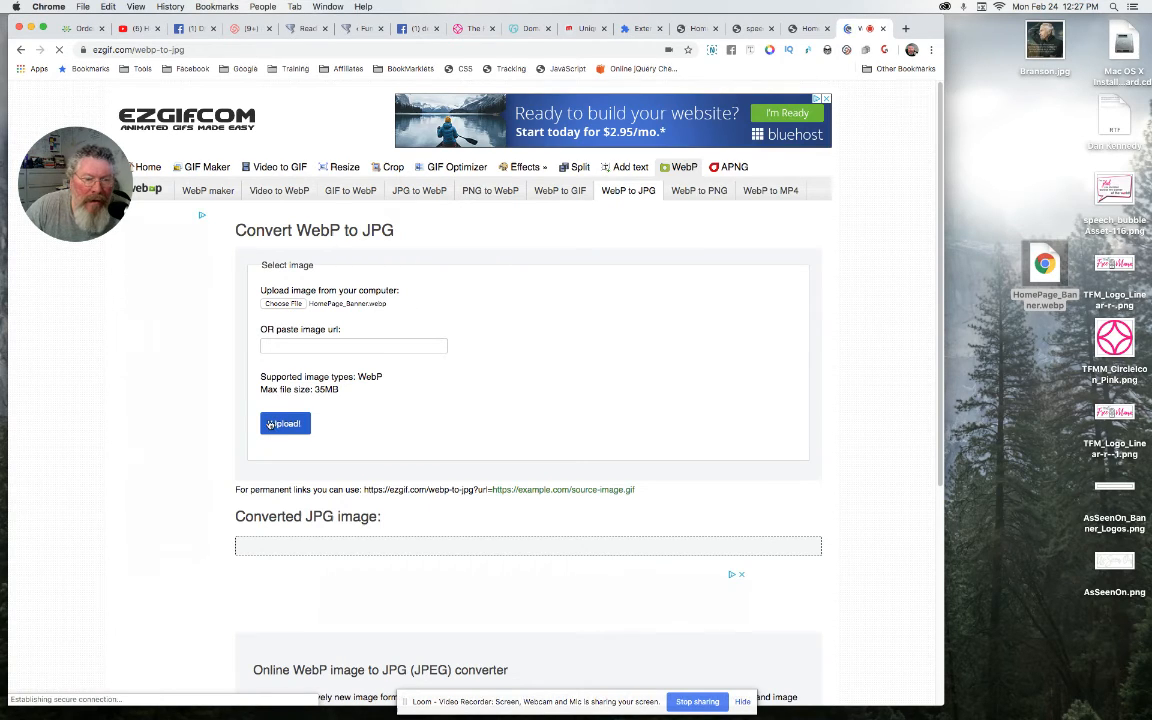
click(284, 424)
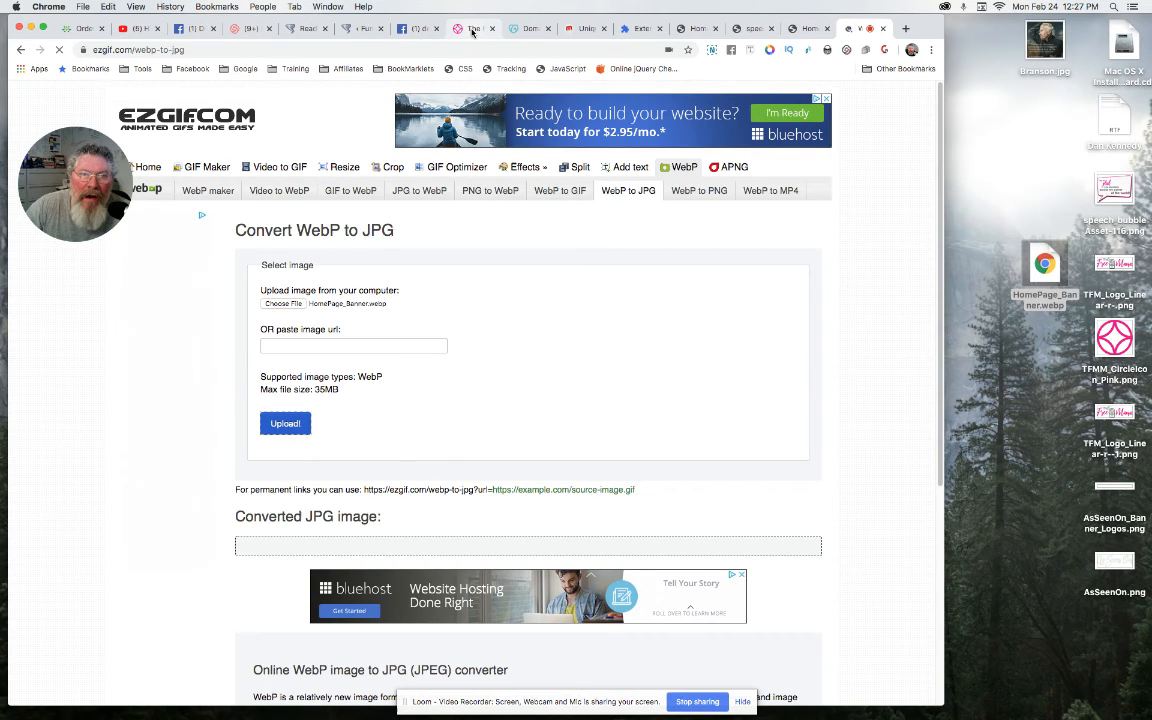
click(472, 28)
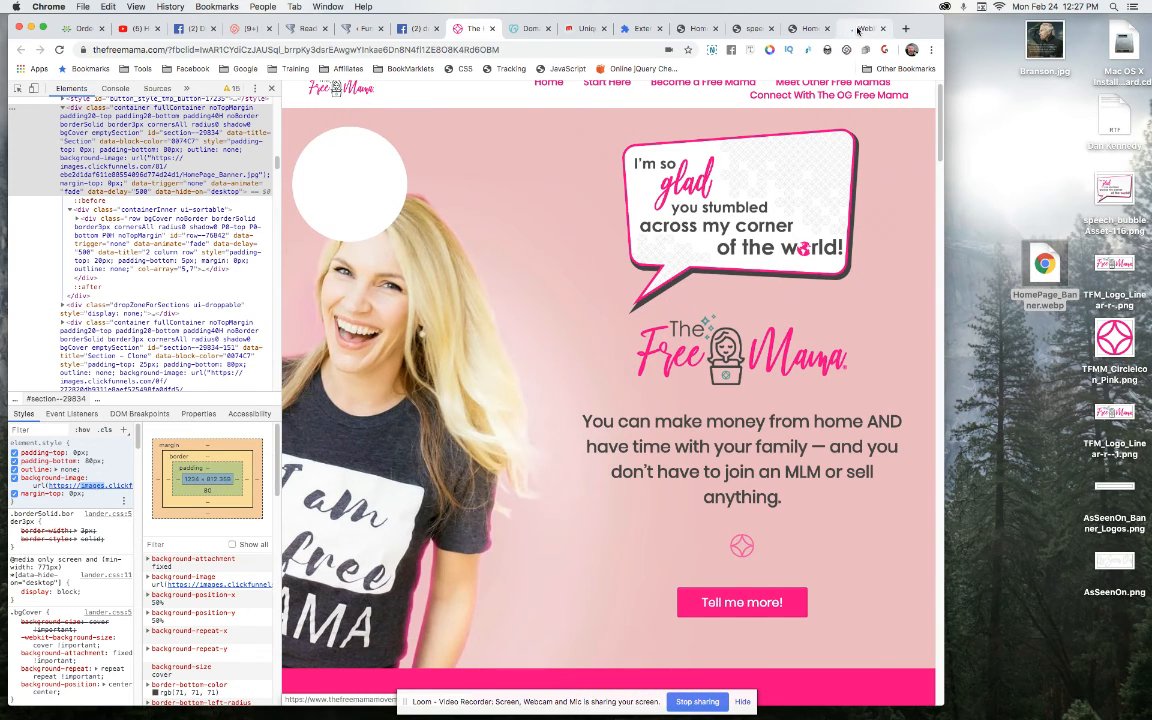
click(864, 28)
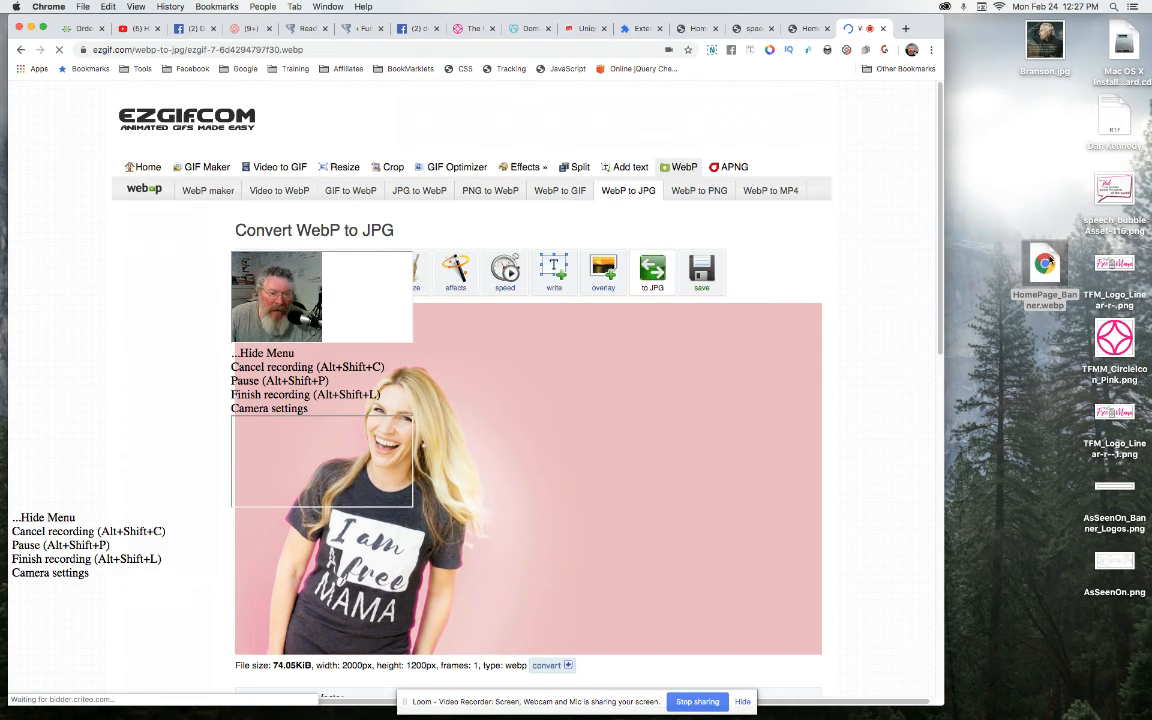
- Convert the banner to a 2000×1200 JPG shown under Converted JPG image
scroll(down, 3)
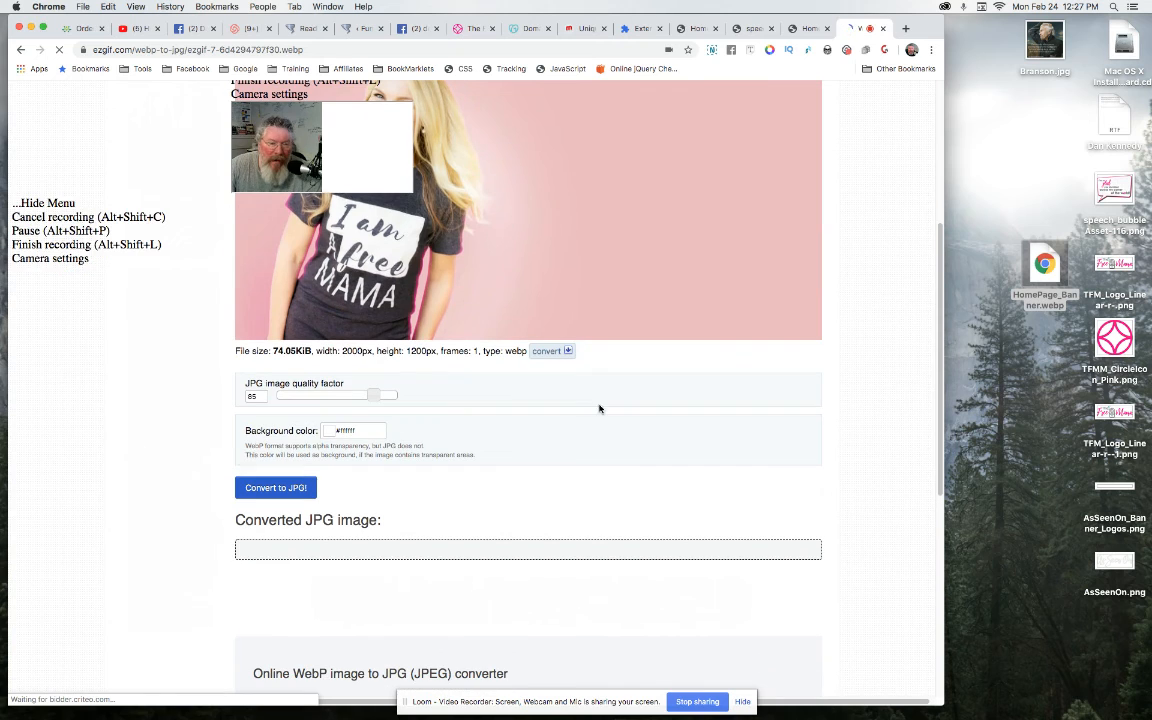
click(276, 488)
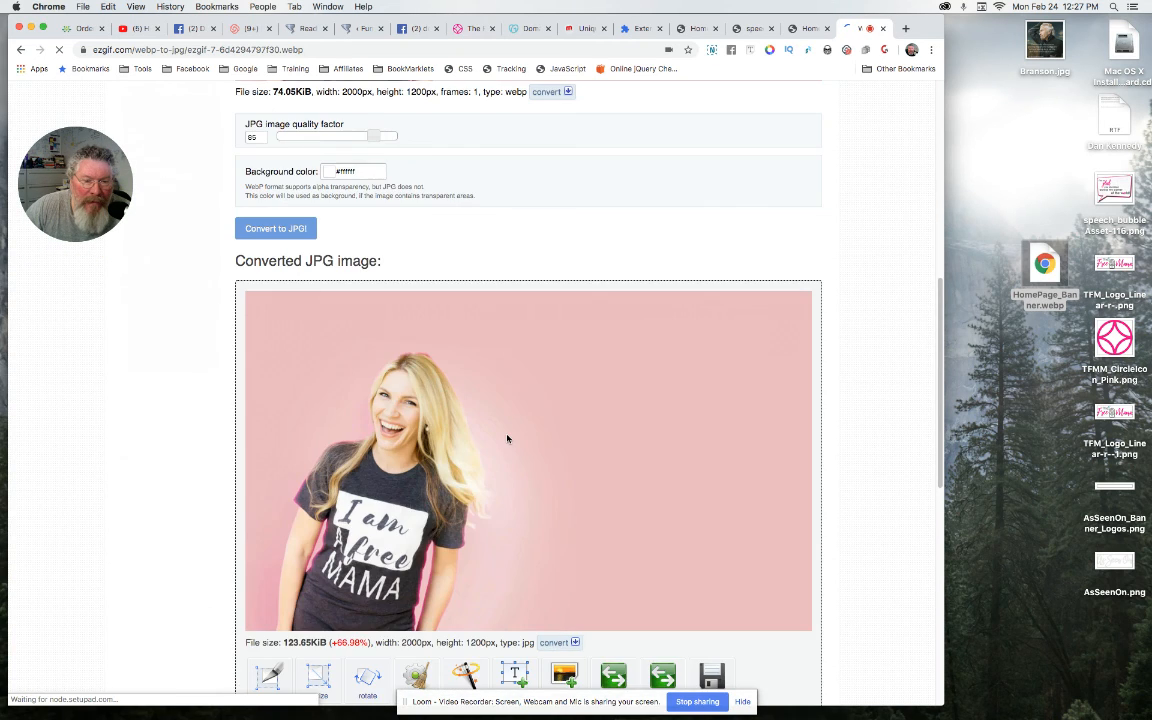
scroll(down, 3)
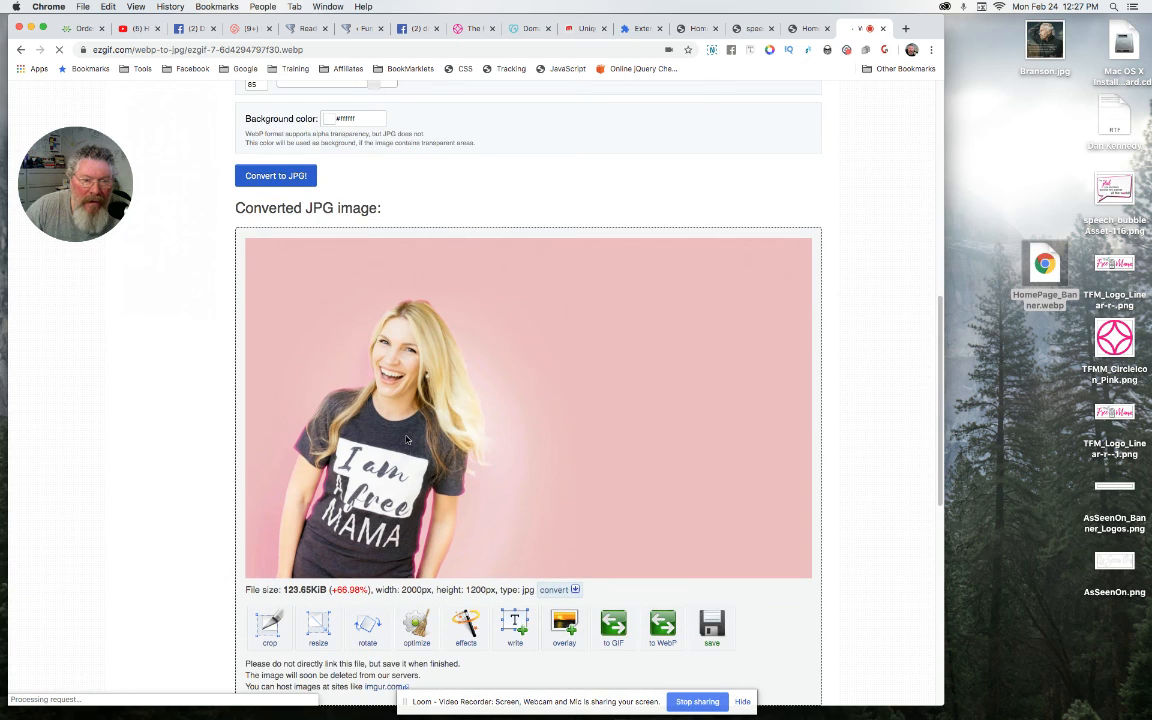